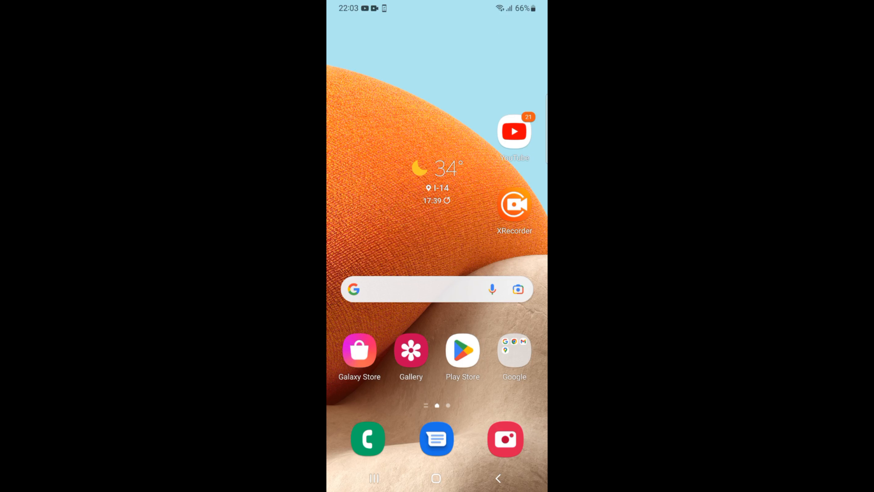
- Launch the Play Store from the home screen to its For you recommendations
{"action": "left_click", "coordinate": [462, 349]}
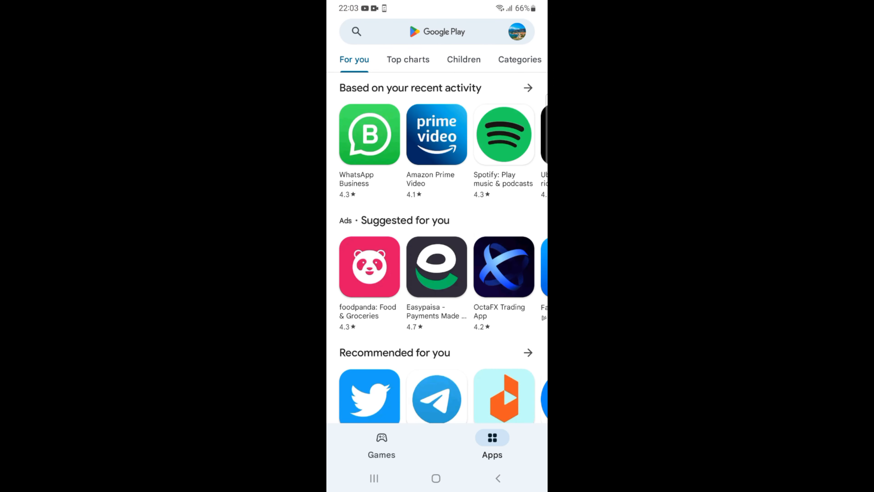
{"action": "left_click", "coordinate": [435, 32]}
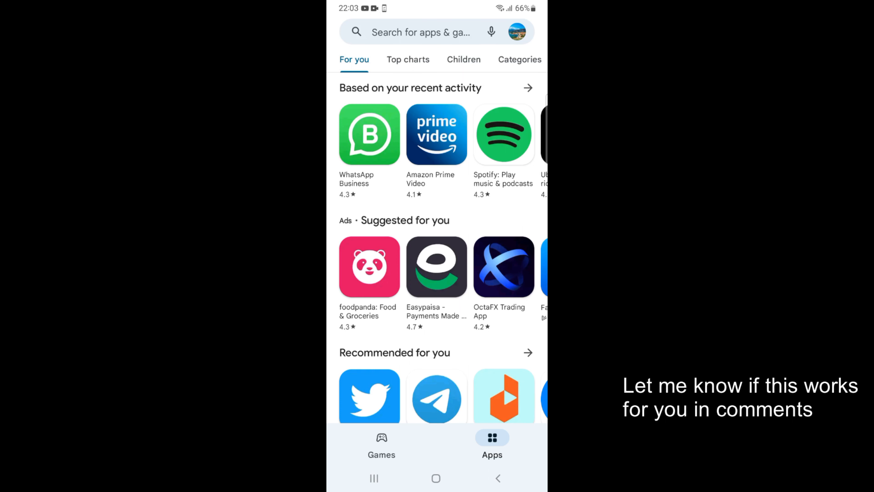
- Search the store for 'sky' and pick the skype suggestion to list results
{"action": "left_click", "coordinate": [420, 31]}
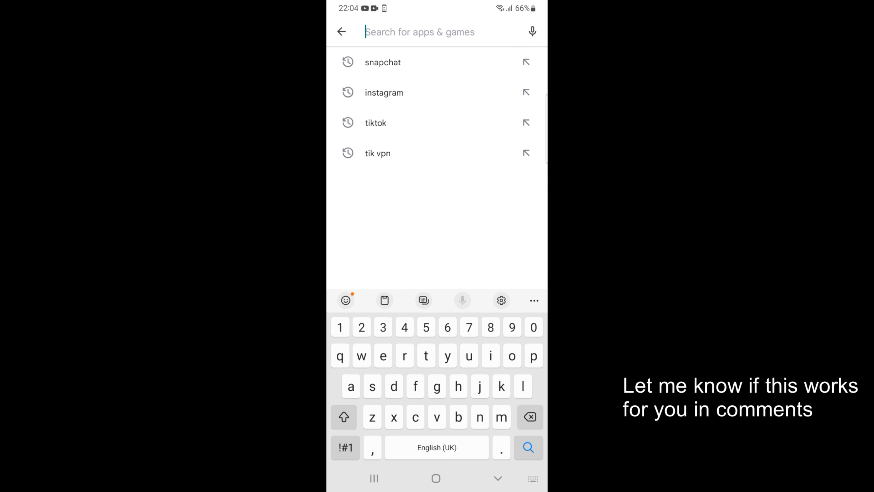
{"action": "type", "text": "sky"}
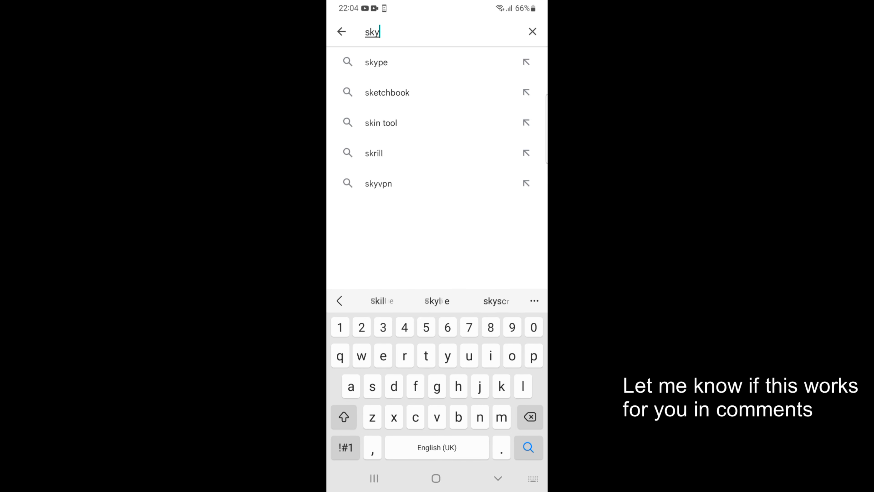
{"action": "left_click", "coordinate": [377, 62]}
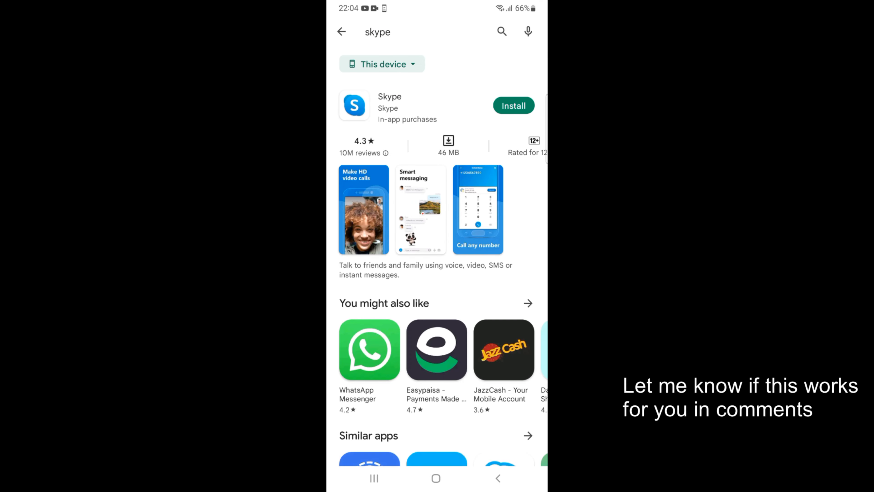
- Install Skype from its search result and wait until it shows Installed
{"action": "left_click", "coordinate": [512, 107]}
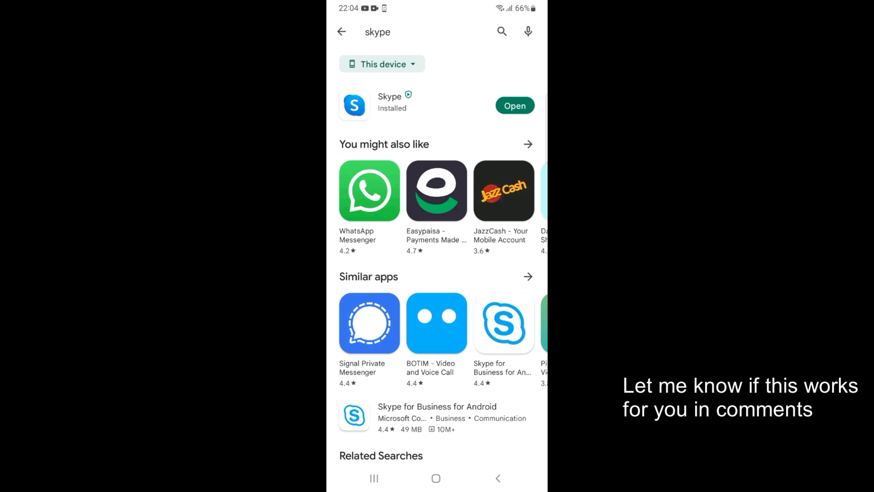
- View Skype's details page and scroll to its Ratings and reviews
{"action": "left_click", "coordinate": [390, 105]}
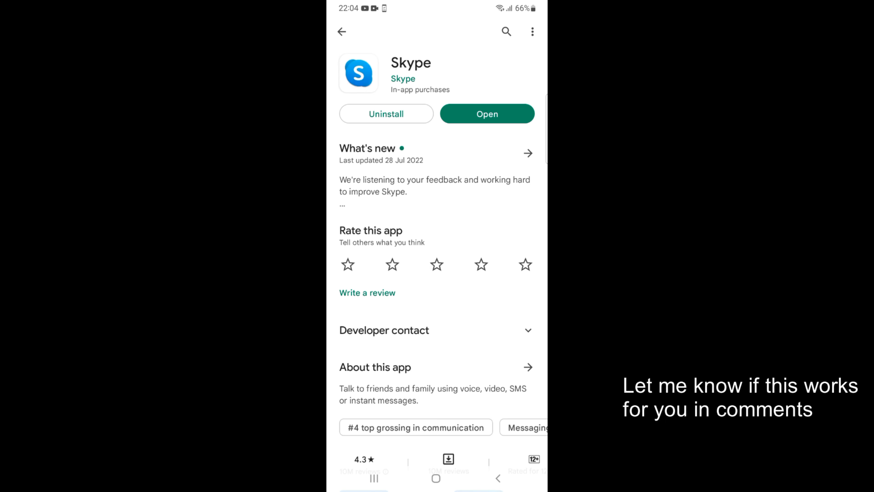
{"action": "scroll", "scroll_direction": "down", "scroll_amount": 3}
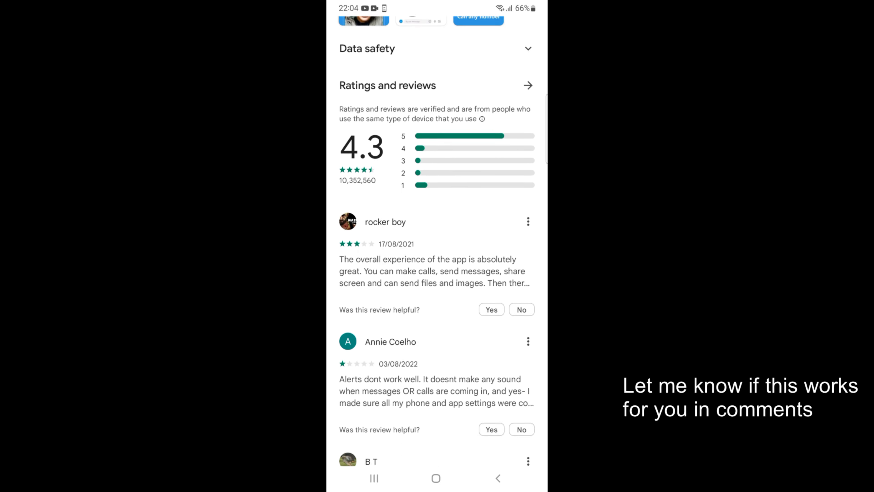
{"action": "scroll", "scroll_direction": "down", "scroll_amount": 3}
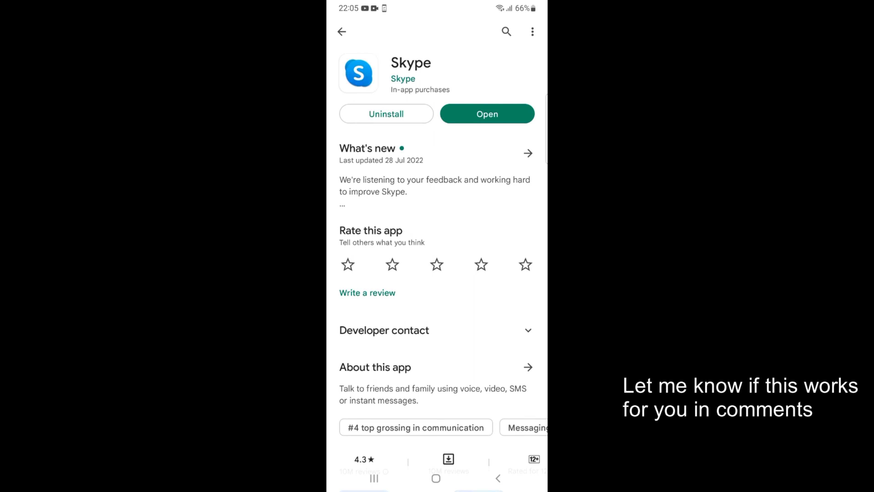
- Launch Skype and continue past the welcome screen with 'Let's go'
{"action": "left_click", "coordinate": [487, 114]}
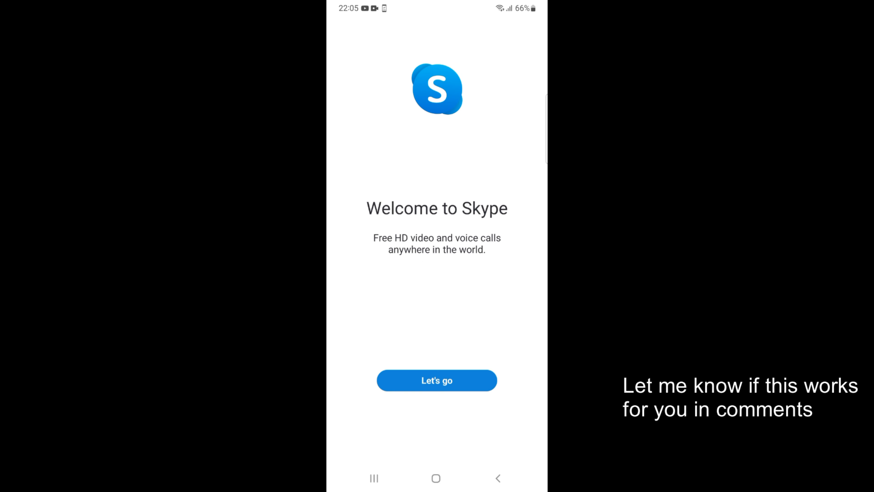
{"action": "left_click", "coordinate": [437, 380]}
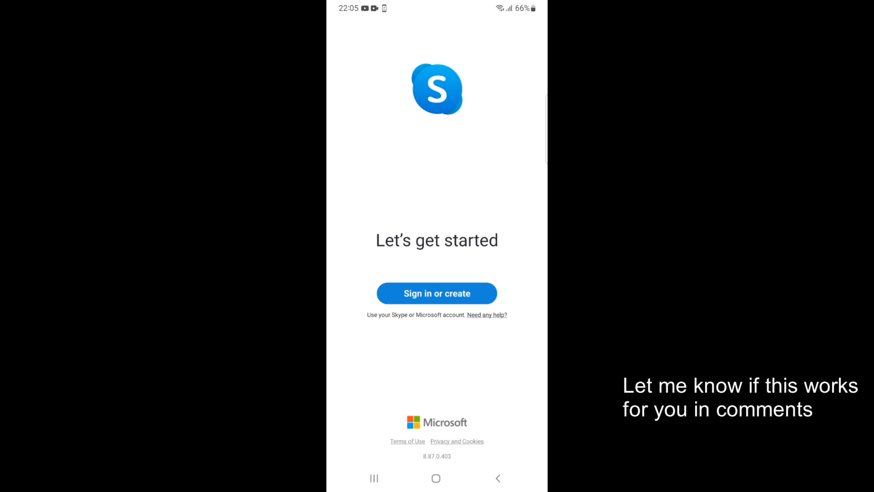
- Choose 'Sign in or create' to reach the Microsoft sign-in prompt
{"action": "left_click", "coordinate": [437, 293]}
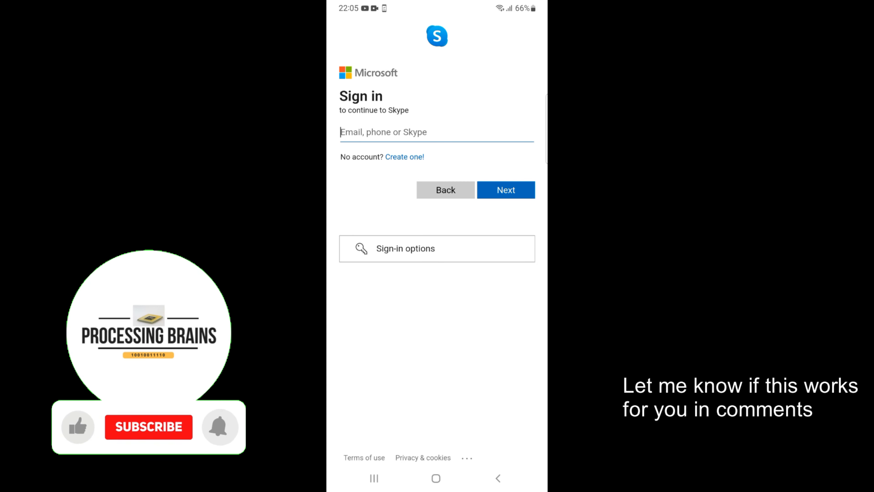
{"action": "left_click", "coordinate": [148, 427]}
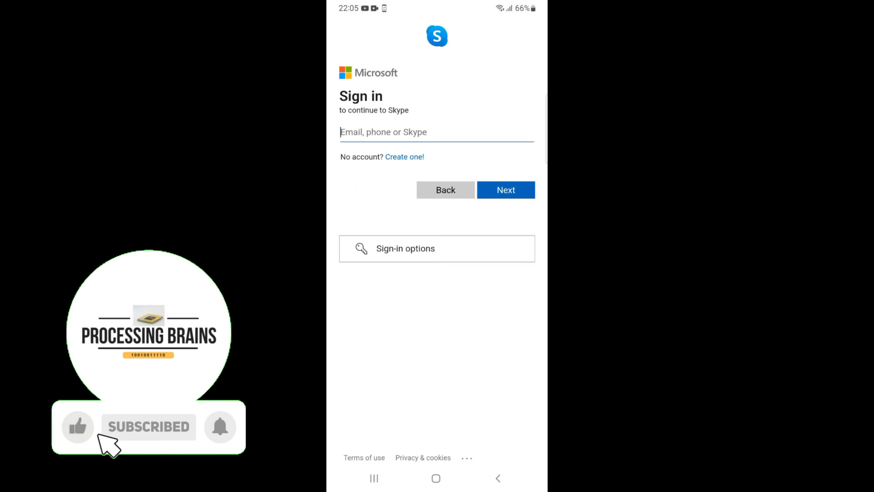